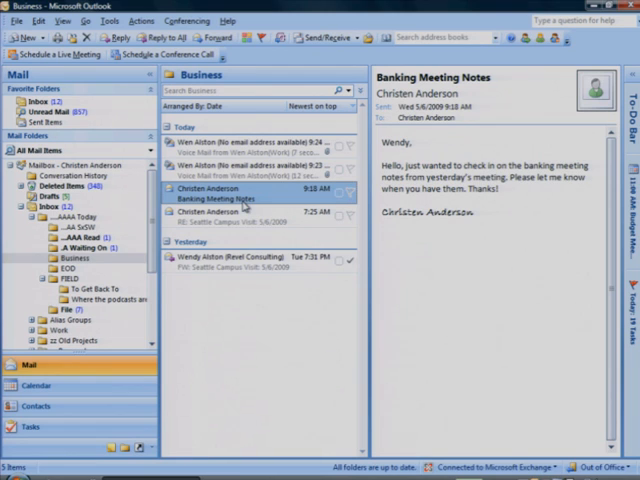
mouse_move(165, 38)
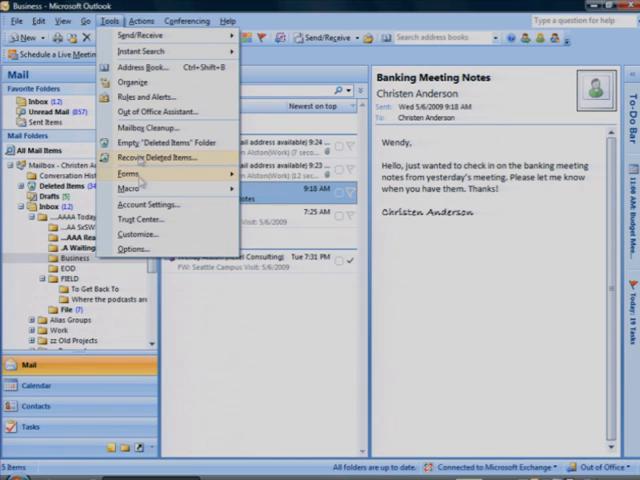
- Open Outlook's Options dialog from the Tools menu
click(136, 248)
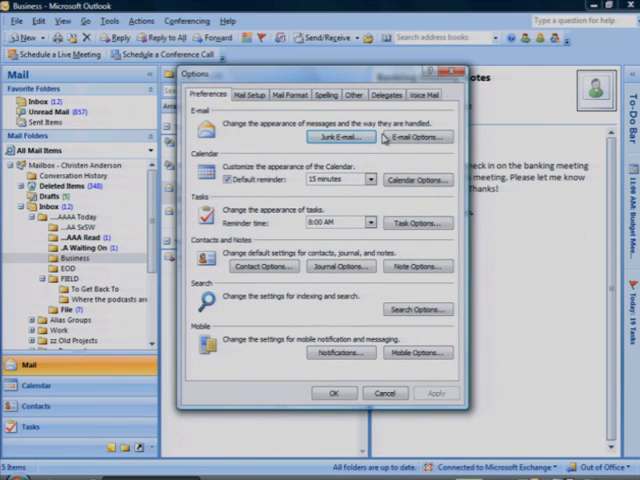
- Show the Voice Mail tab of the Options dialog
click(426, 94)
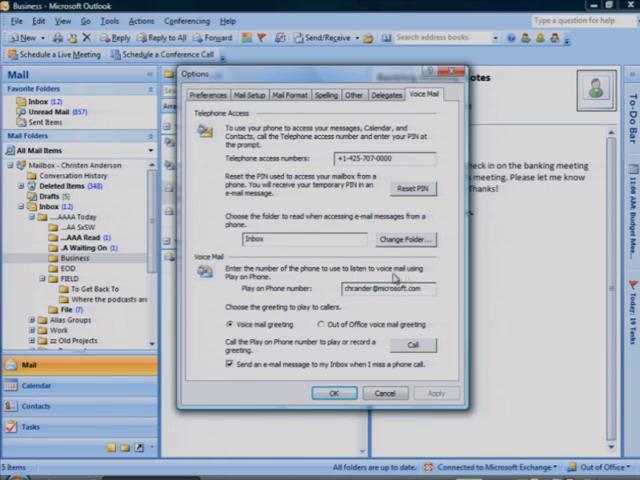
mouse_move(382, 313)
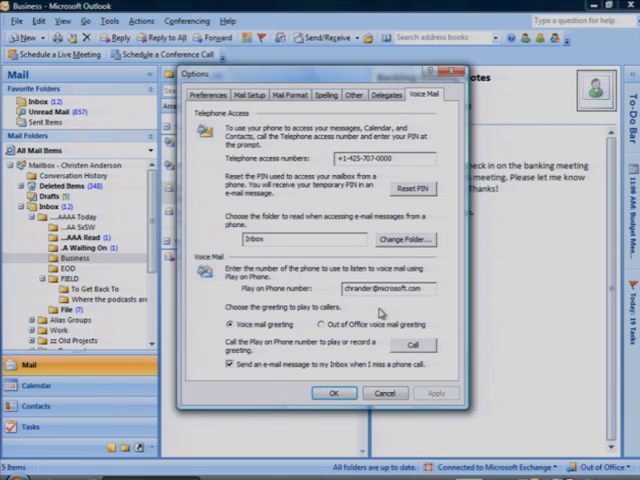
mouse_move(397, 320)
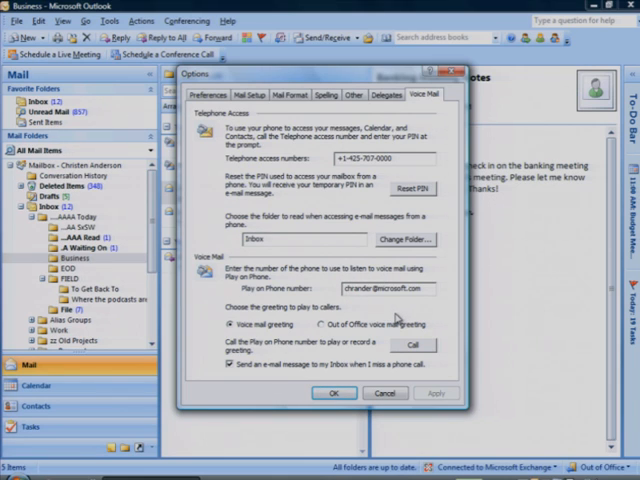
click(411, 344)
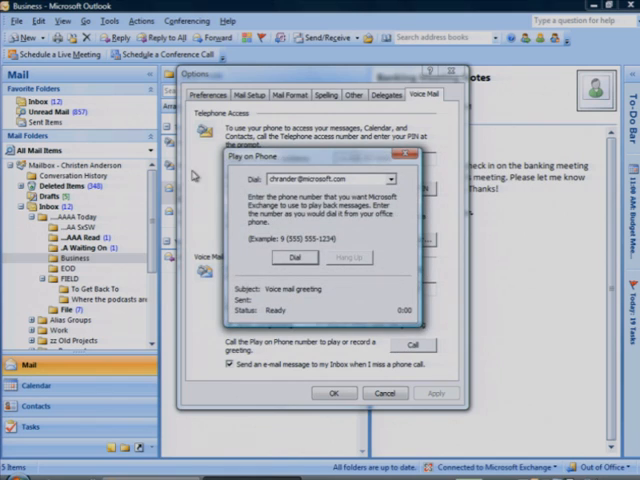
triple_click(315, 179)
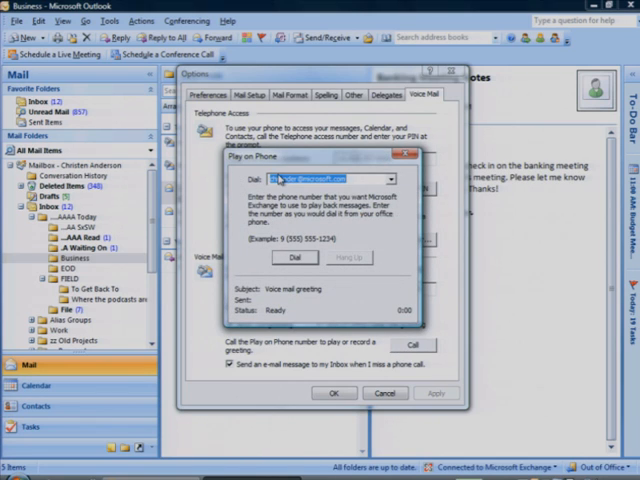
text(425-555)
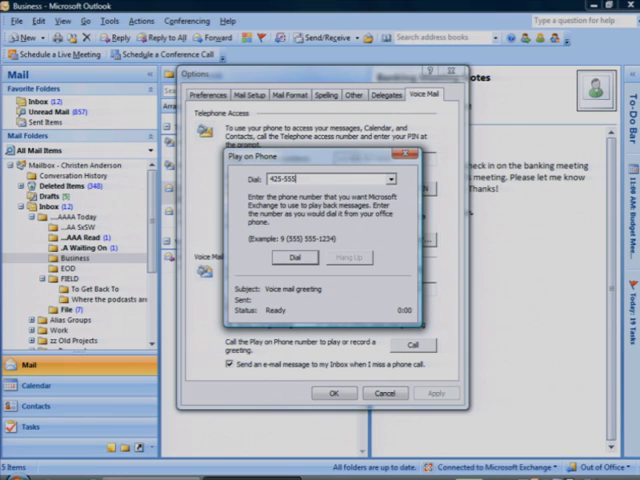
text(-0100)
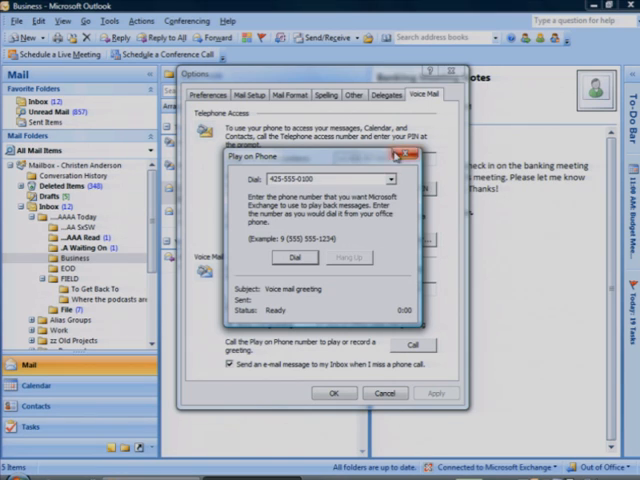
click(412, 155)
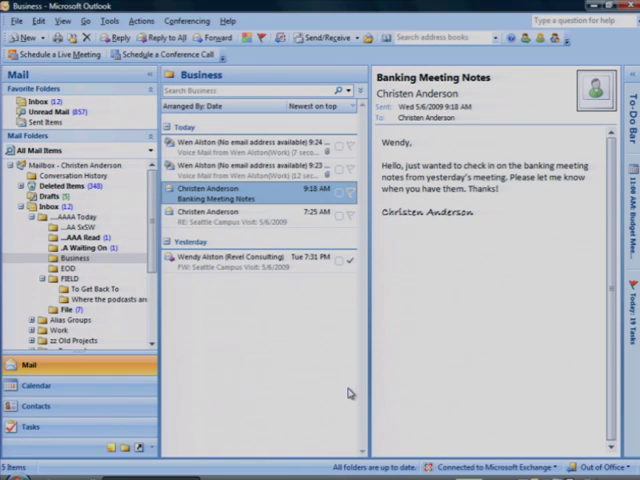
mouse_move(345, 378)
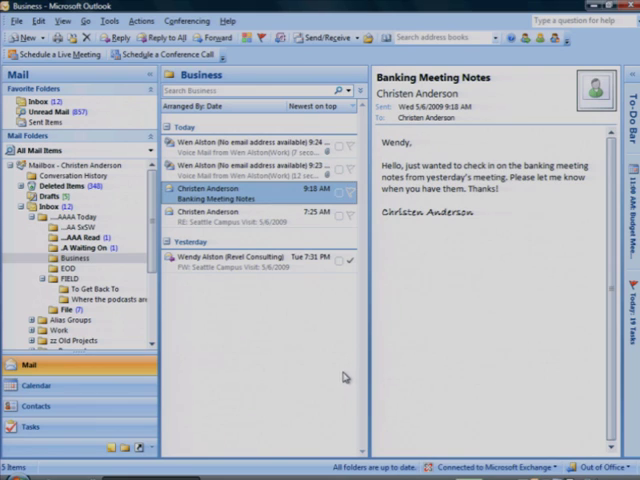
mouse_move(313, 271)
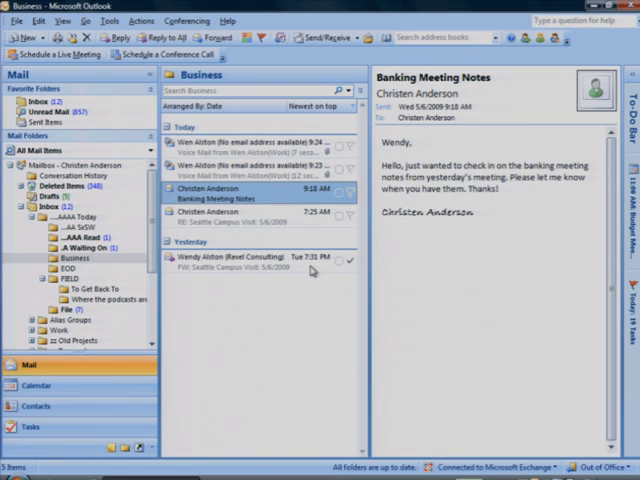
click(260, 140)
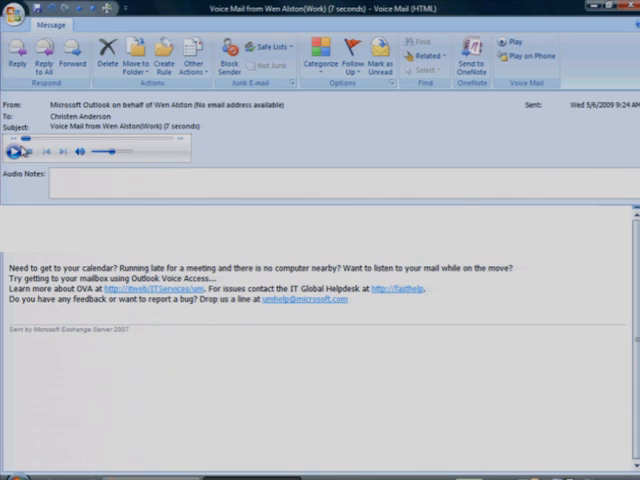
- Play the voice mail, add the audio note 'Call Wendy back today.' and save it
click(14, 152)
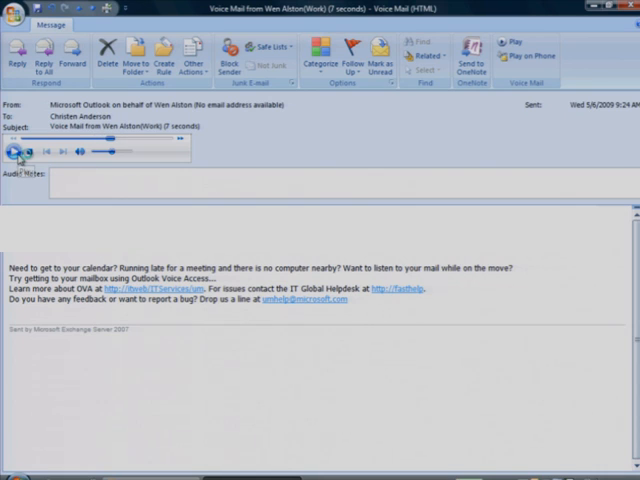
click(18, 151)
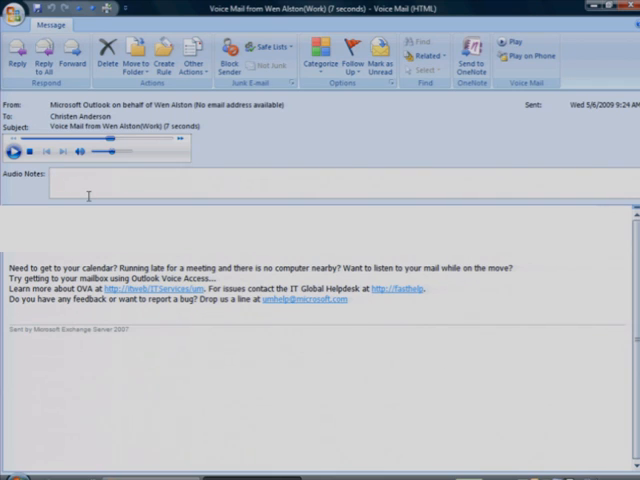
text(Call Wendy back today.)
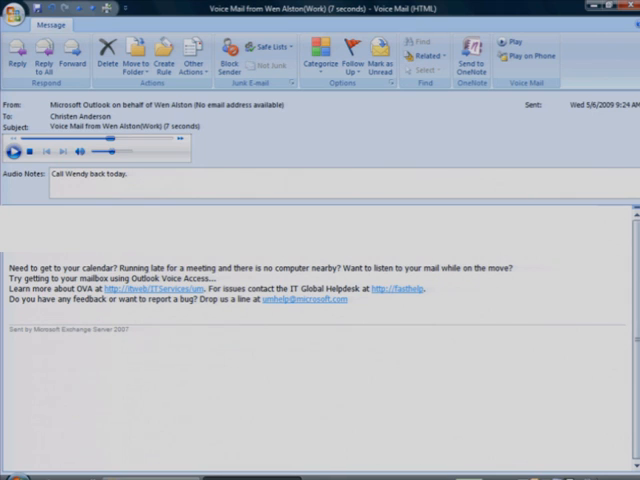
click(629, 10)
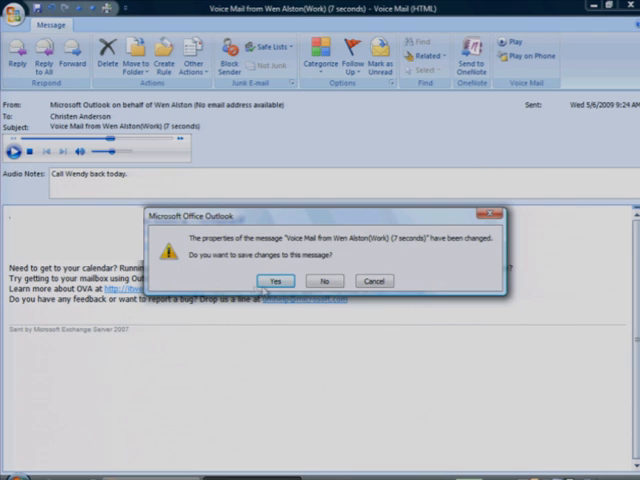
click(277, 280)
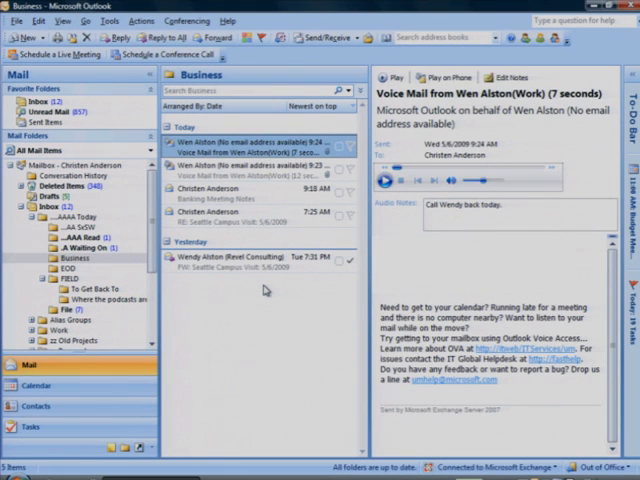